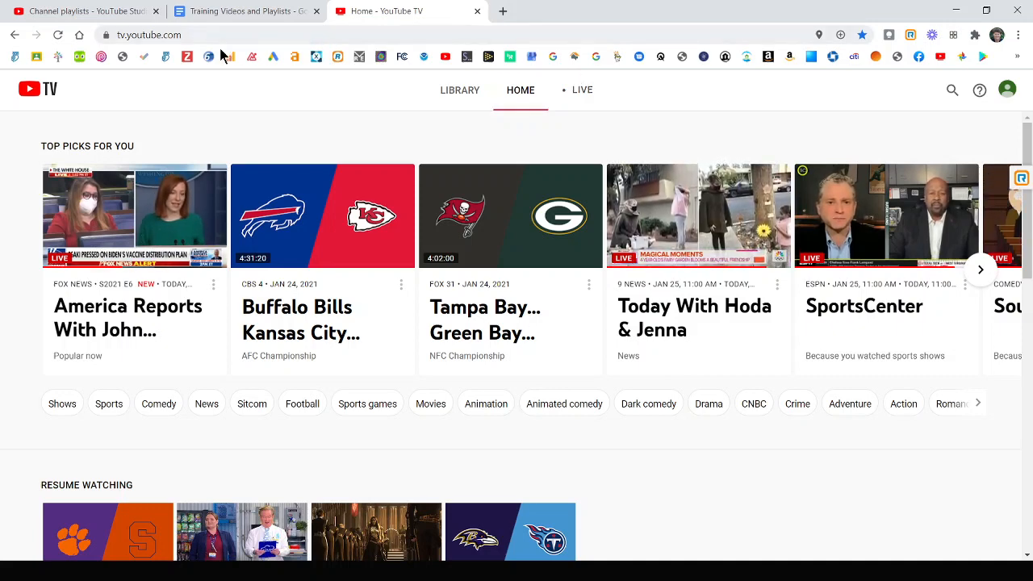
- Open the LIVE guide and advance it to the 8 PM–10 PM listings
click(149, 35)
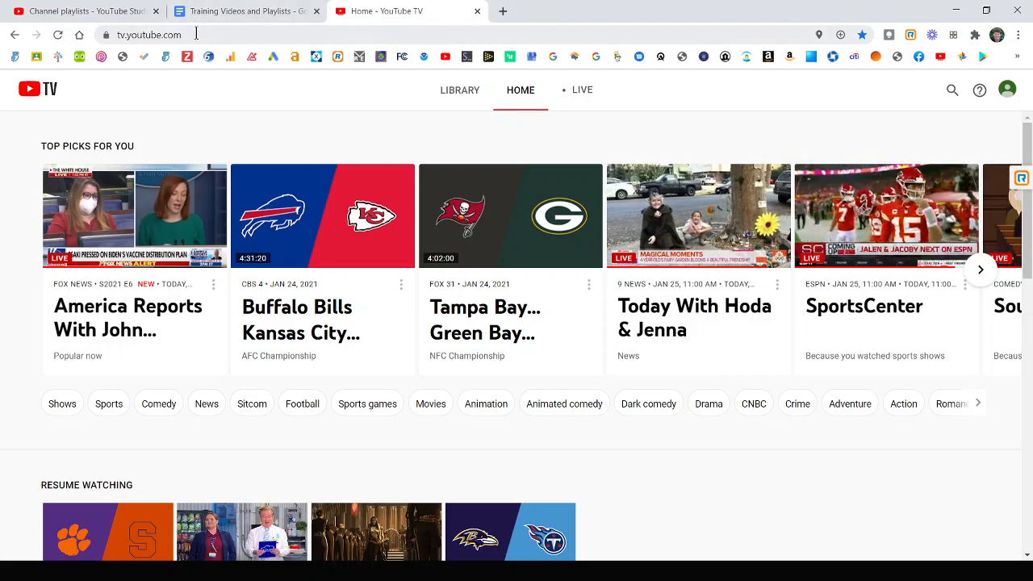
mouse_move(484, 119)
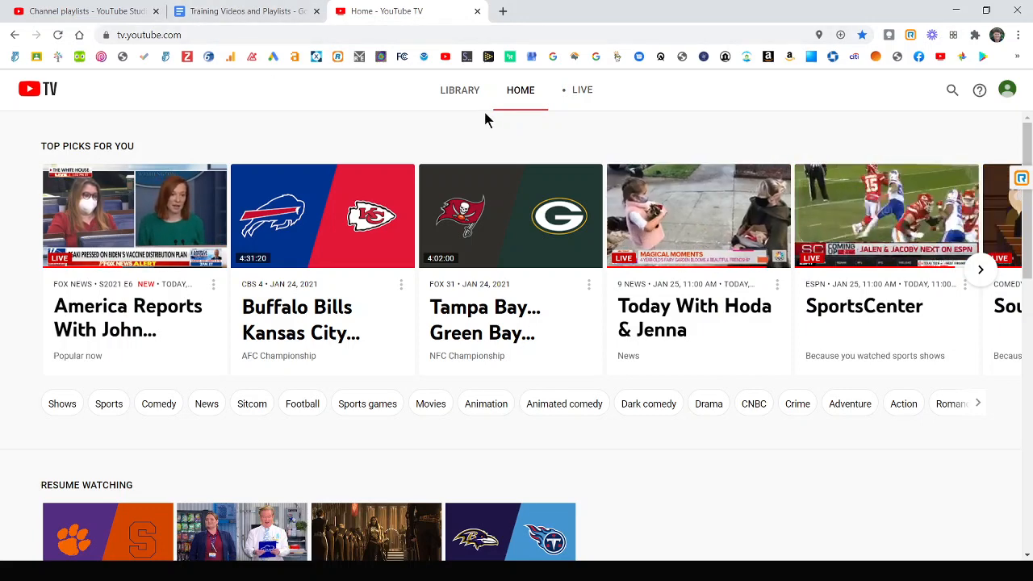
mouse_move(459, 90)
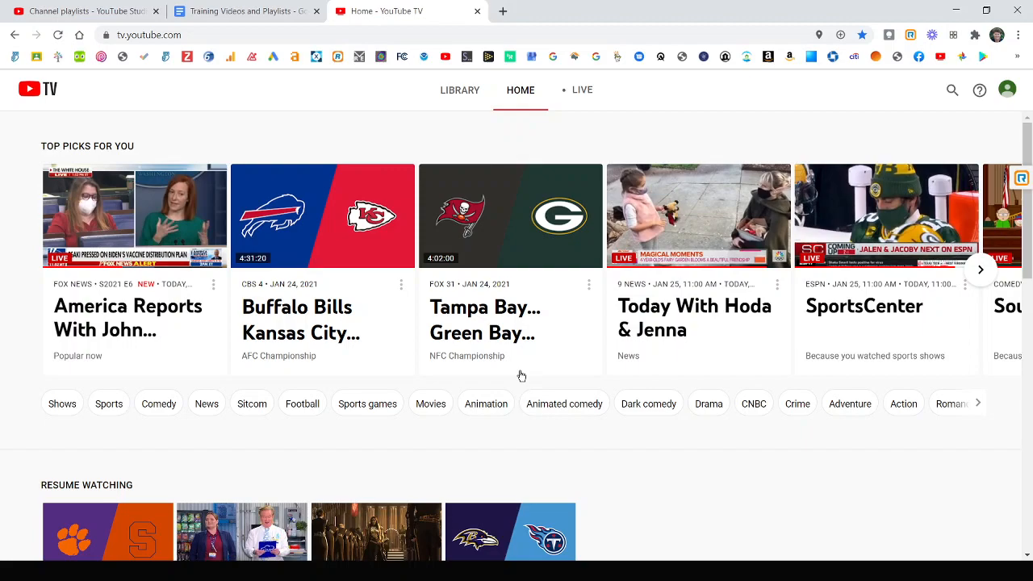
scroll(down, 3)
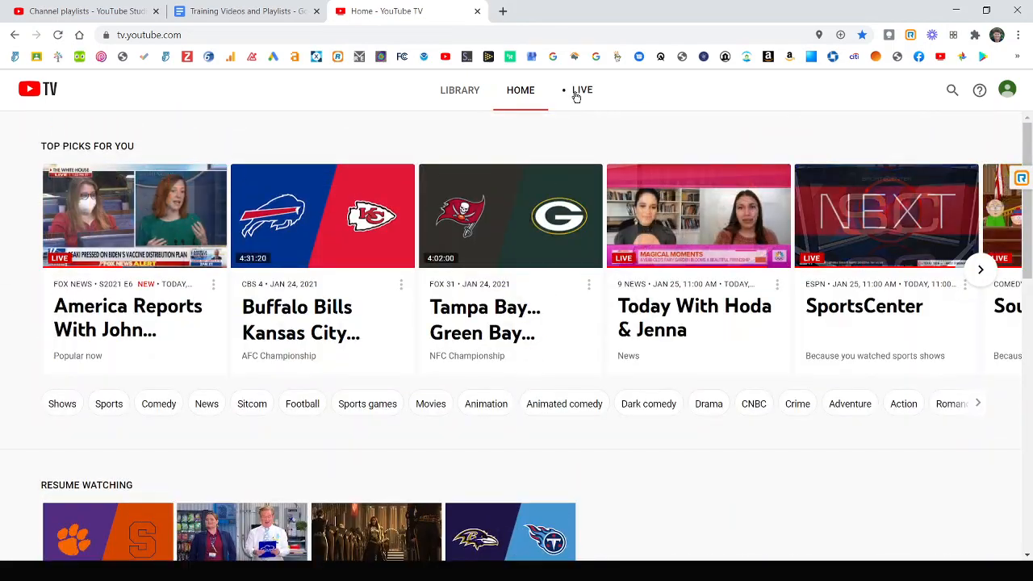
click(582, 90)
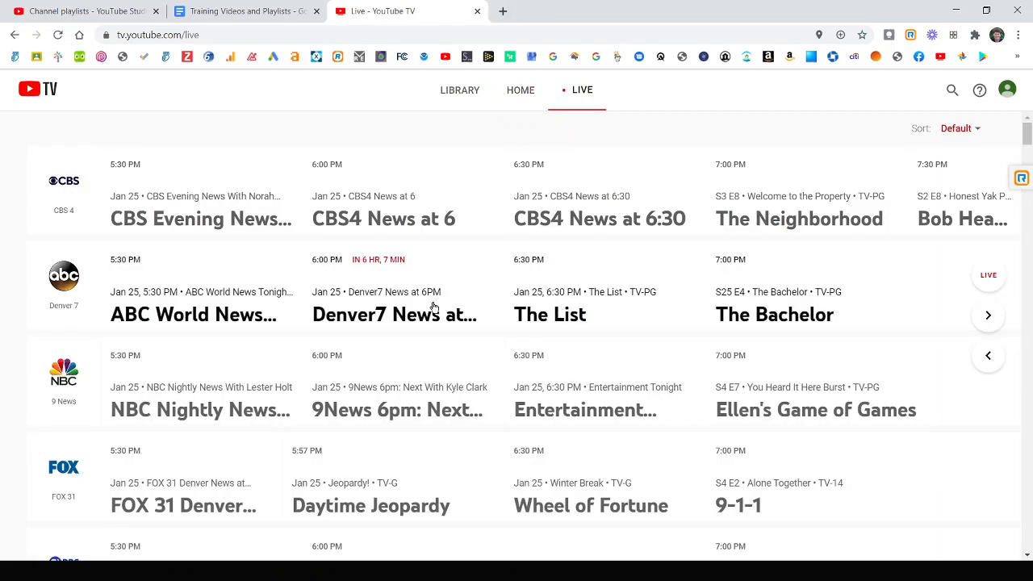
mouse_move(988, 316)
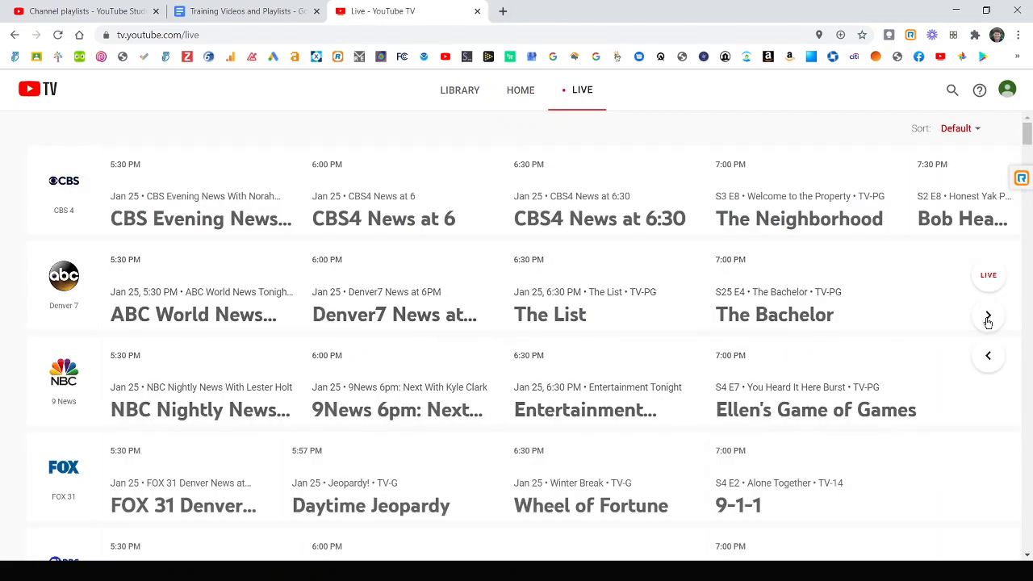
click(988, 315)
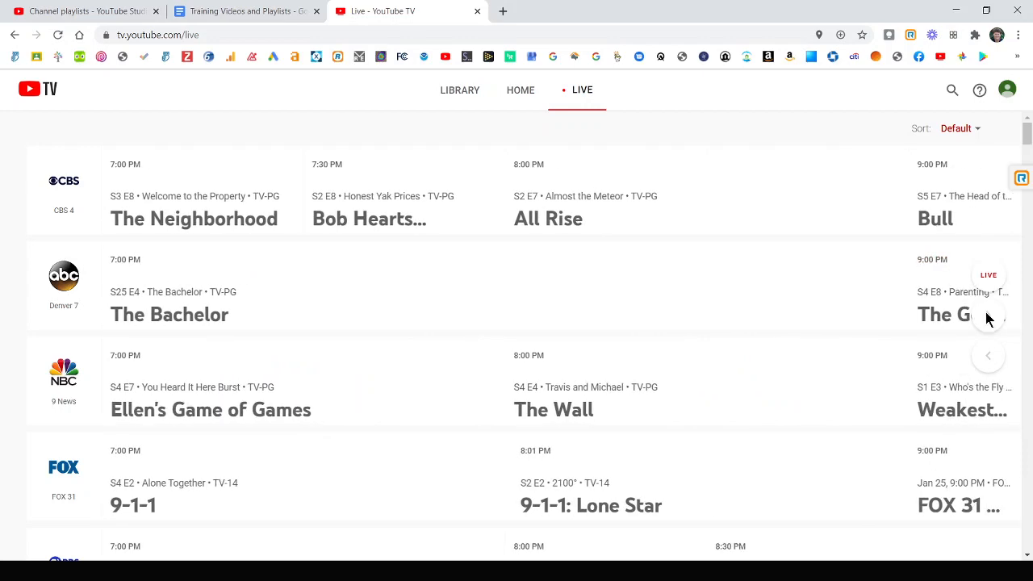
click(988, 355)
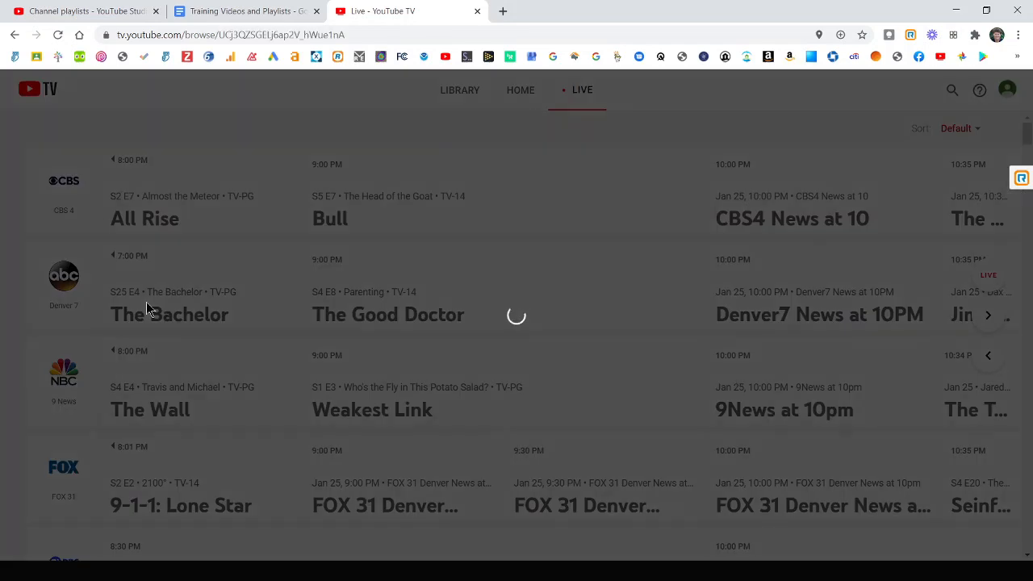
click(169, 314)
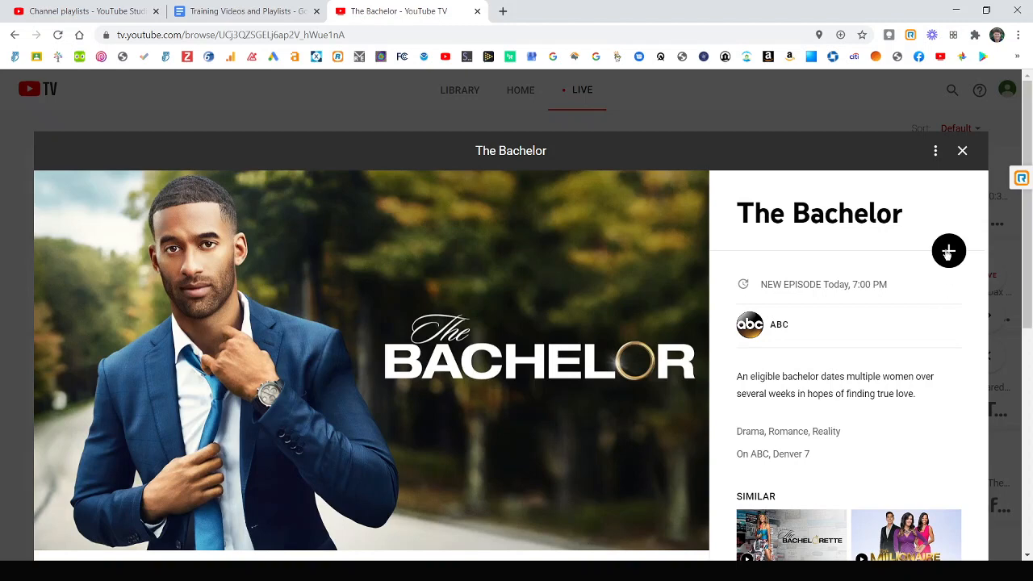
mouse_move(951, 260)
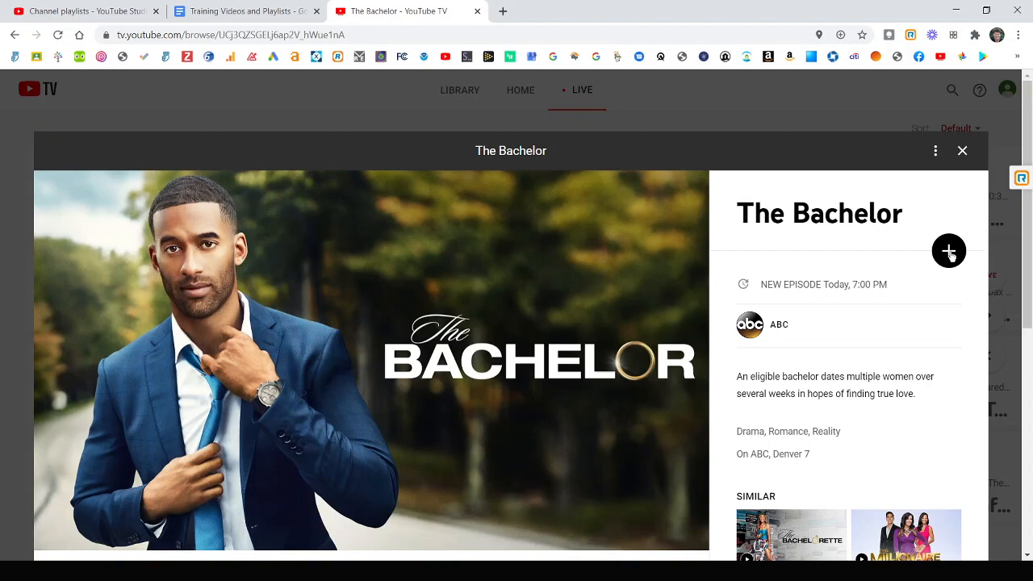
click(948, 251)
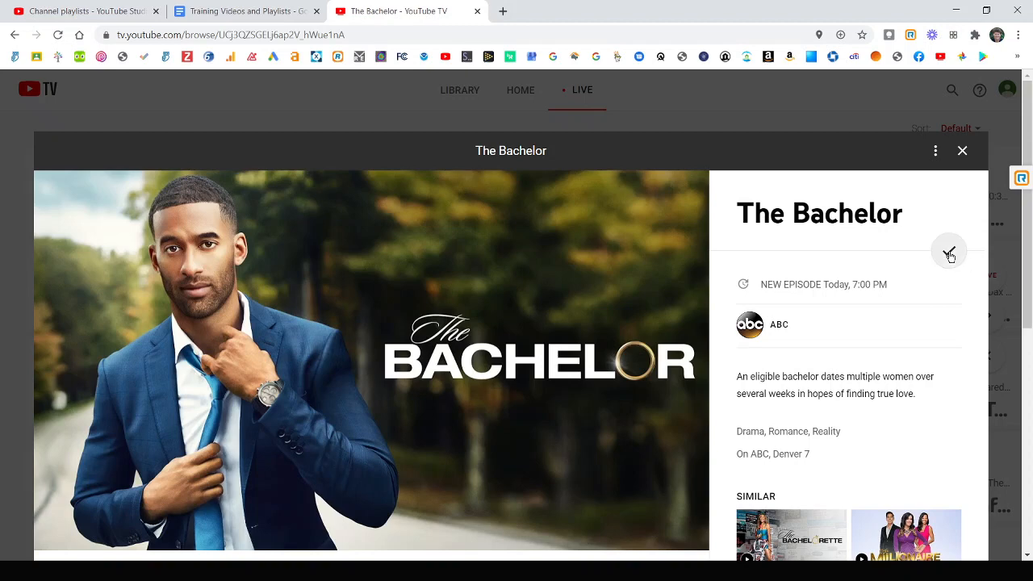
click(949, 251)
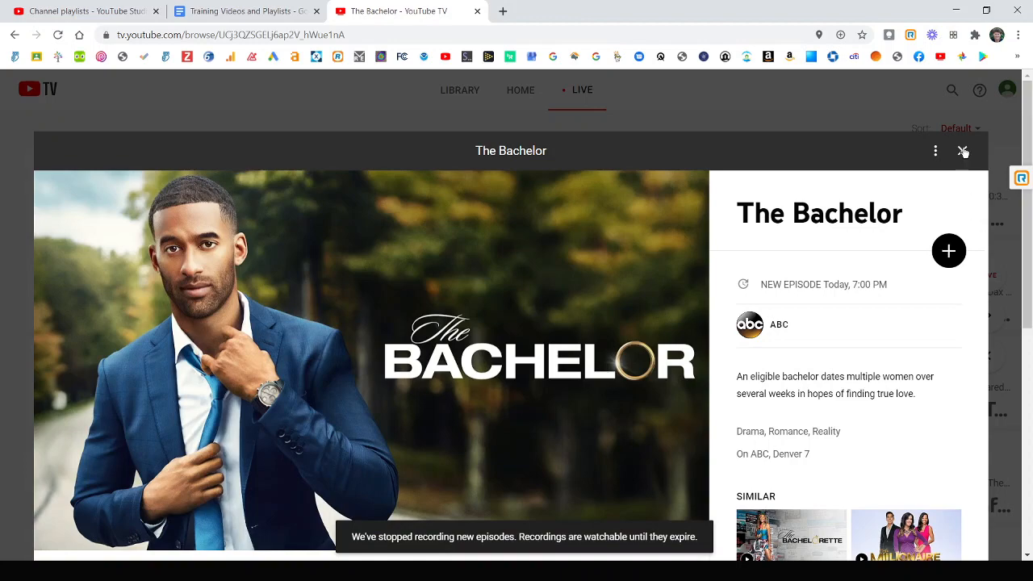
click(962, 151)
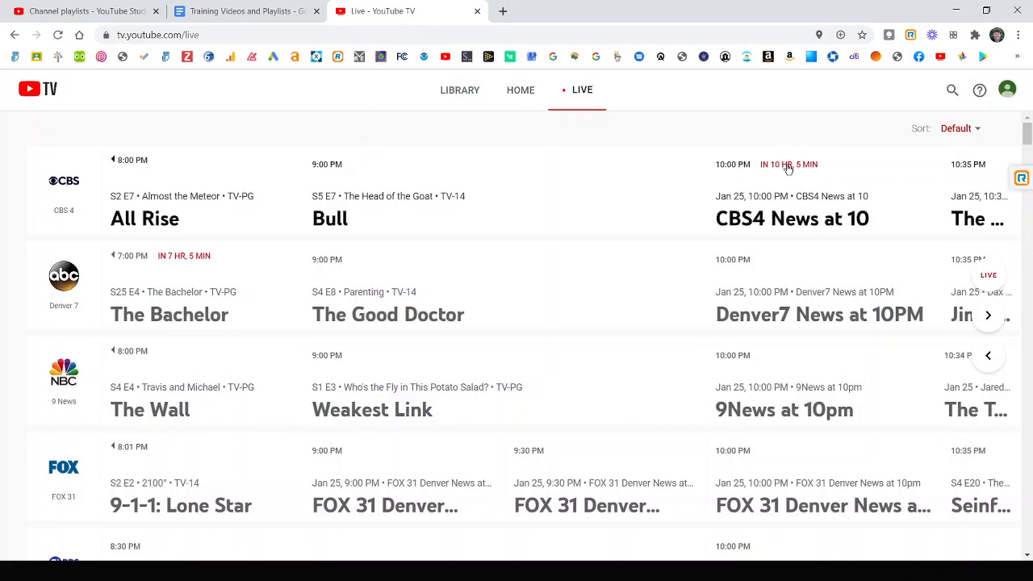
mouse_move(620, 211)
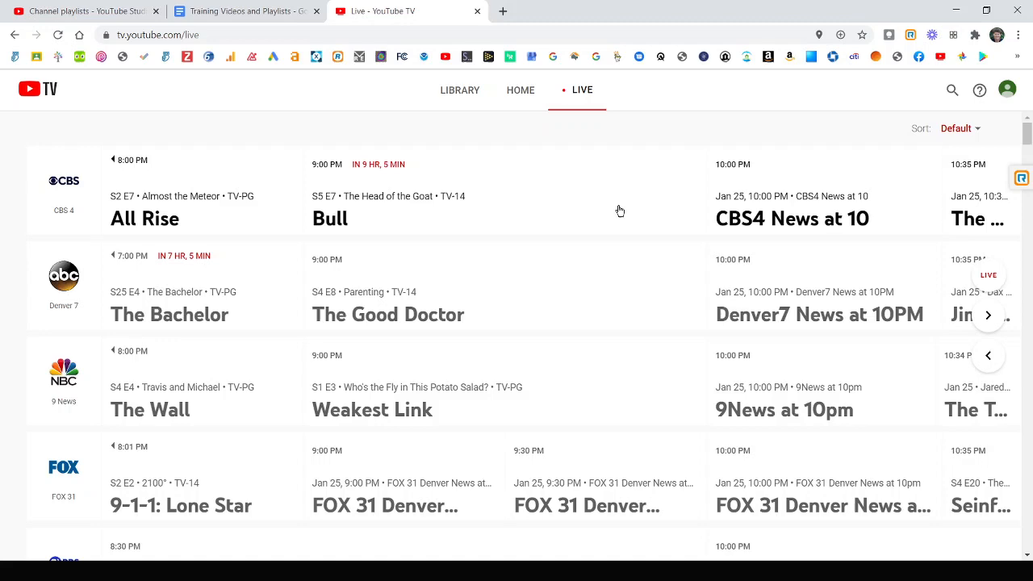
mouse_move(940, 107)
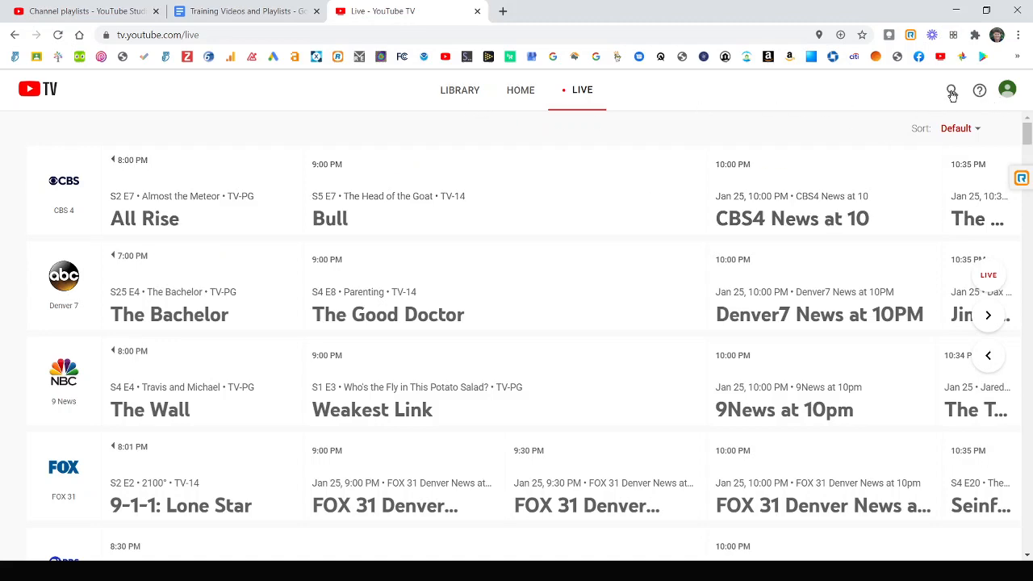
- Open the search page with its browse categories, networks and trending shows
click(951, 90)
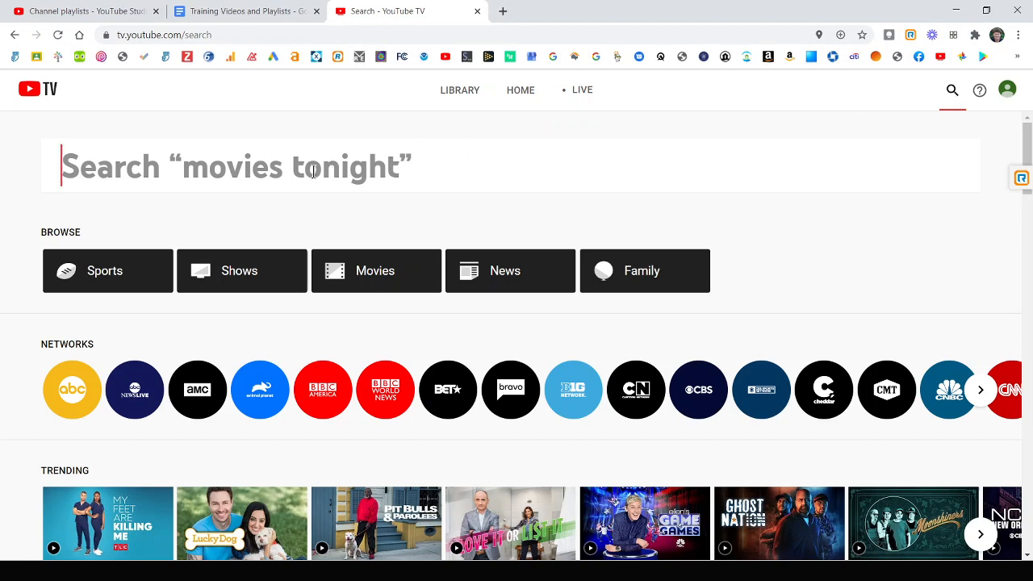
mouse_move(236, 281)
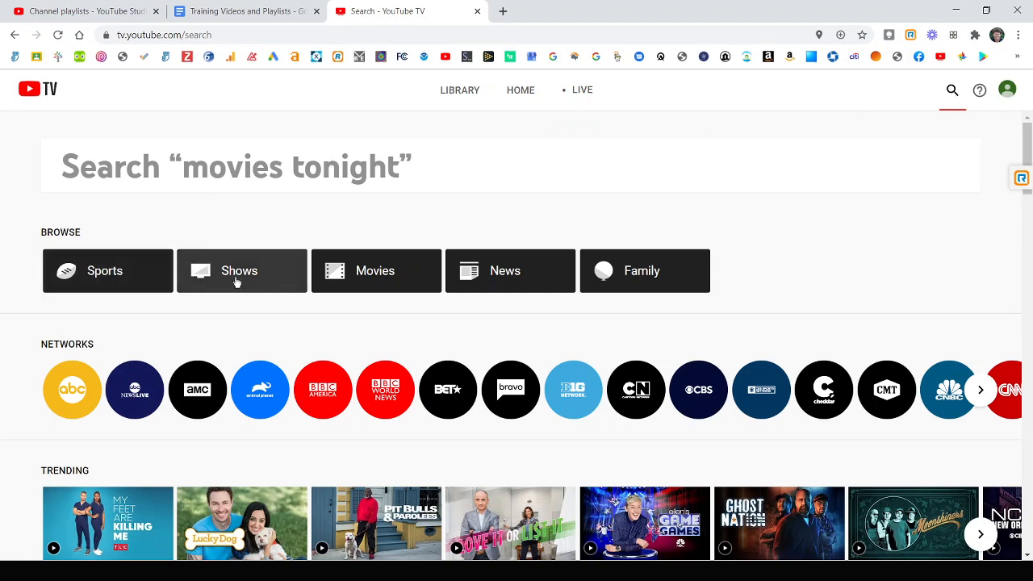
mouse_move(633, 278)
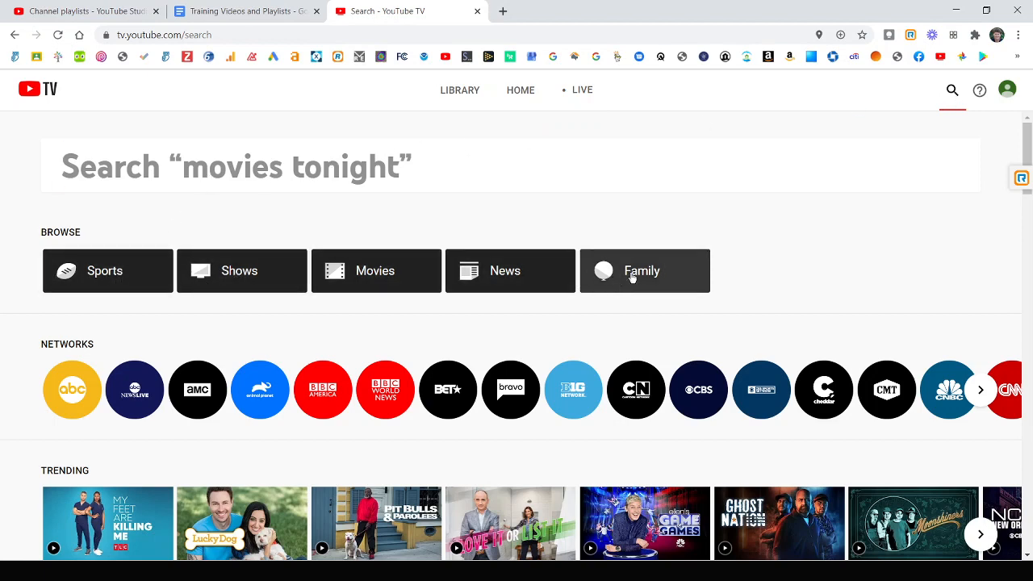
mouse_move(760, 389)
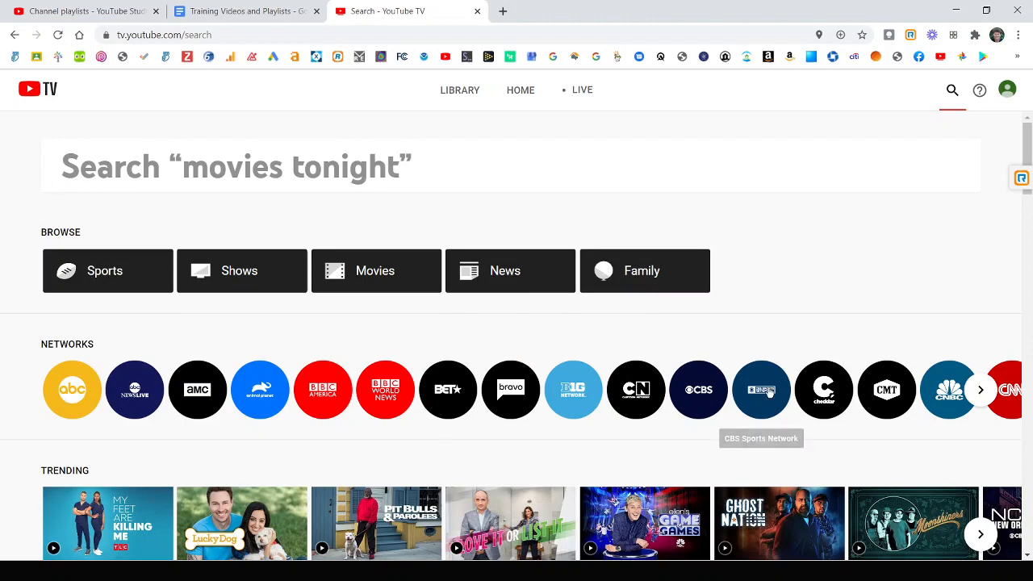
- Scroll through the search page's categories, networks and trending shows
scroll(down, 3)
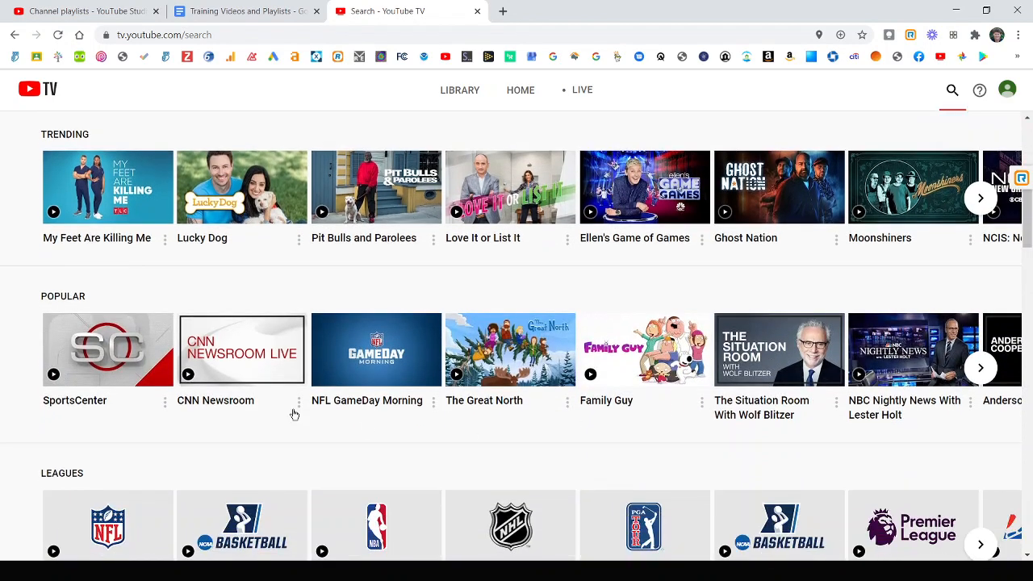
scroll(down, 3)
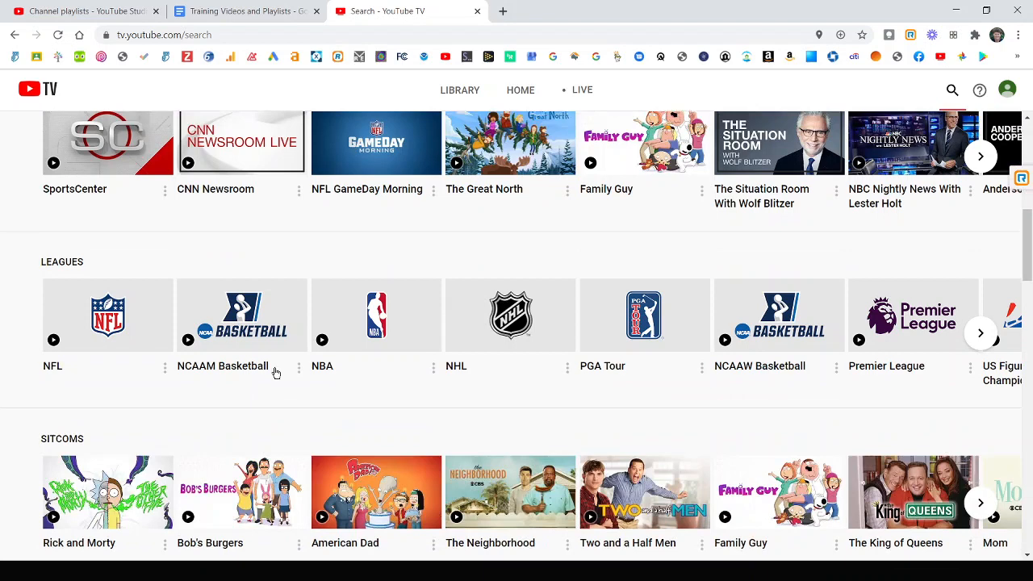
scroll(down, 3)
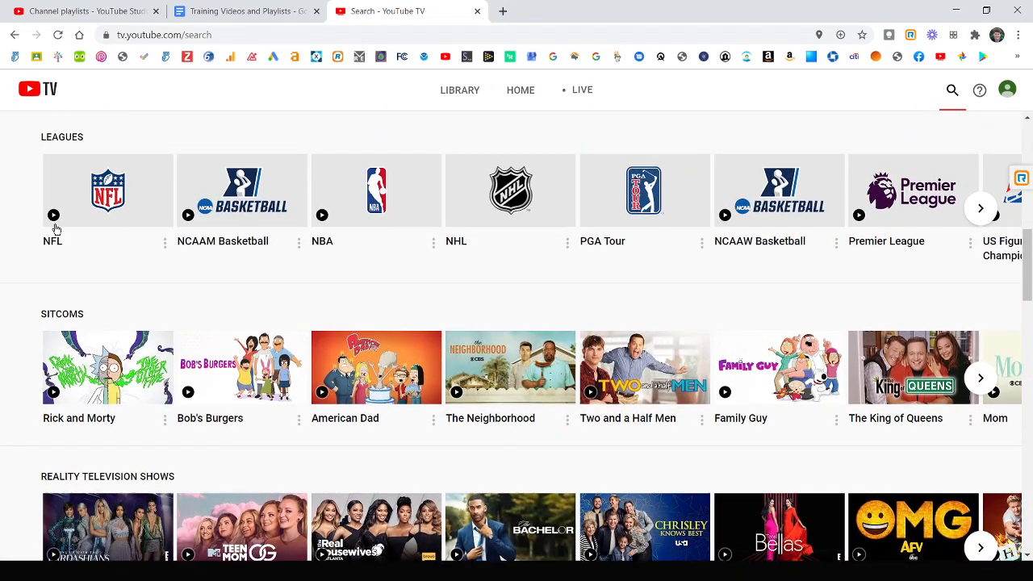
mouse_move(353, 227)
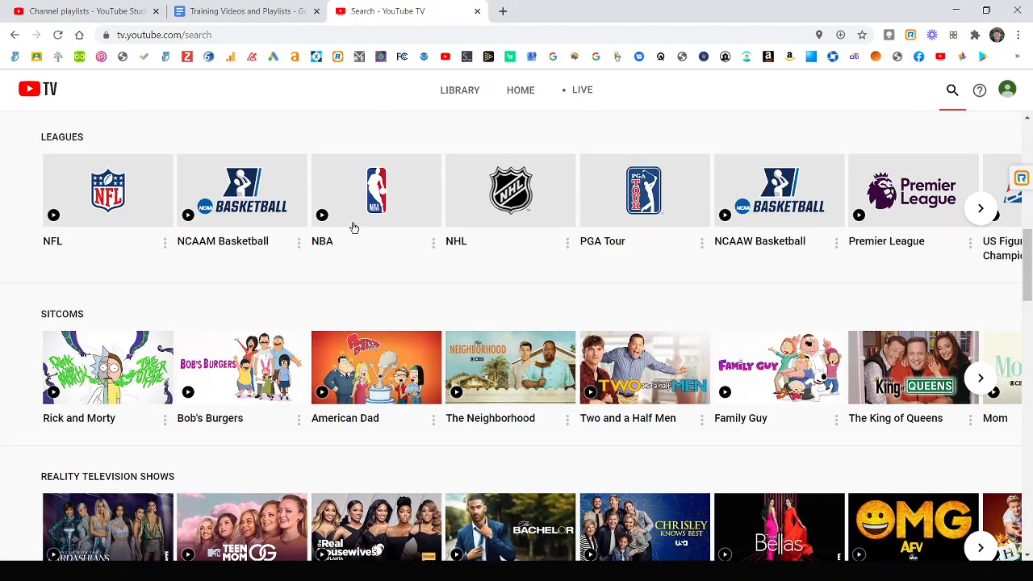
mouse_move(565, 230)
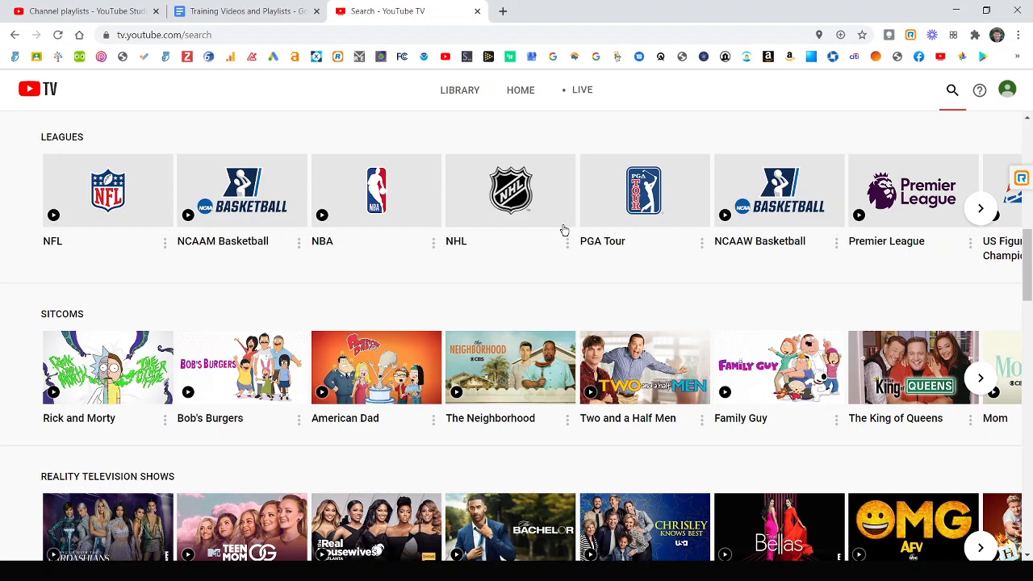
scroll(down, 3)
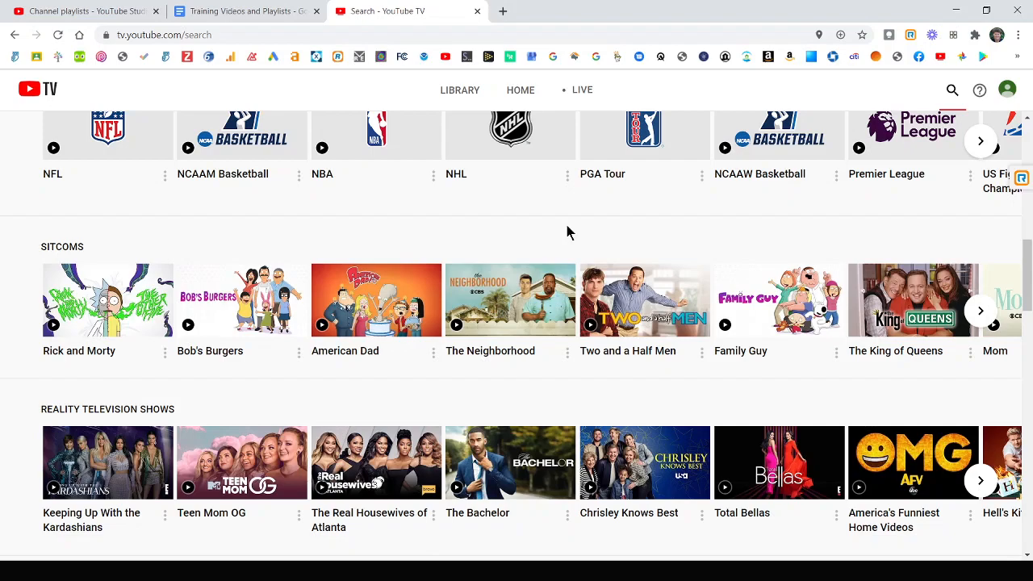
scroll(down, 3)
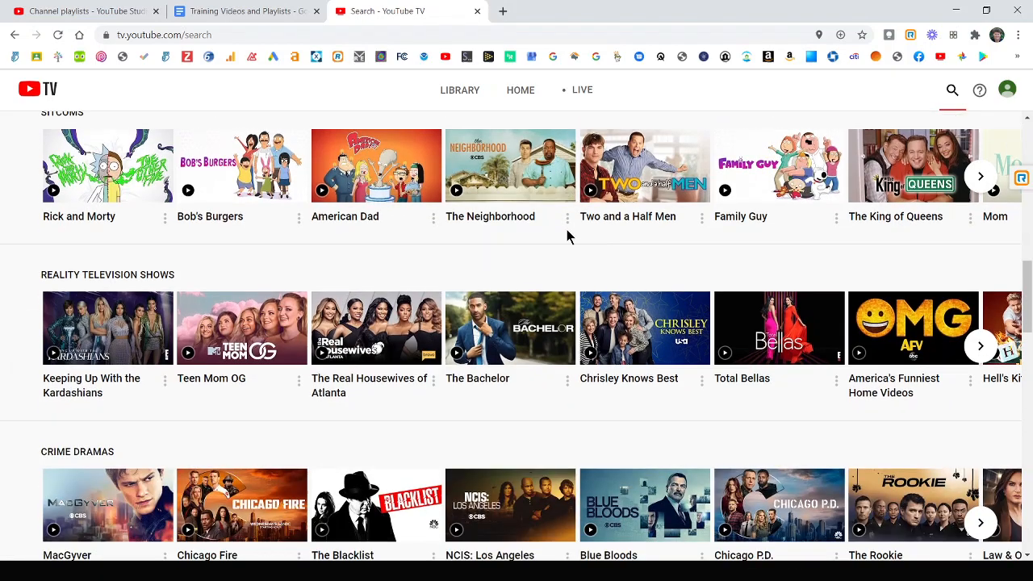
scroll(up, 3)
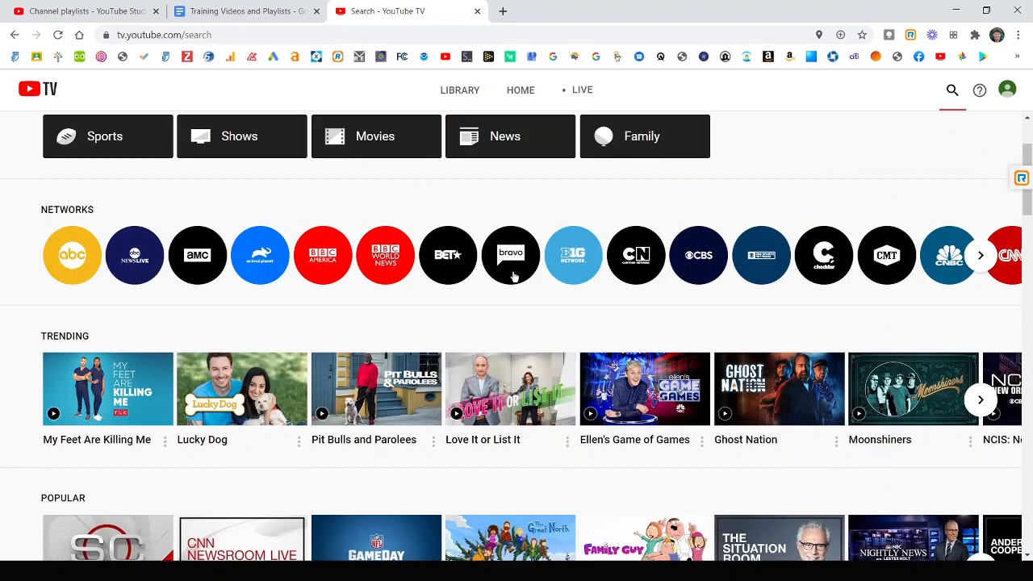
- Search 'star' and open the Star Wars: The Last Jedi movie page
click(951, 90)
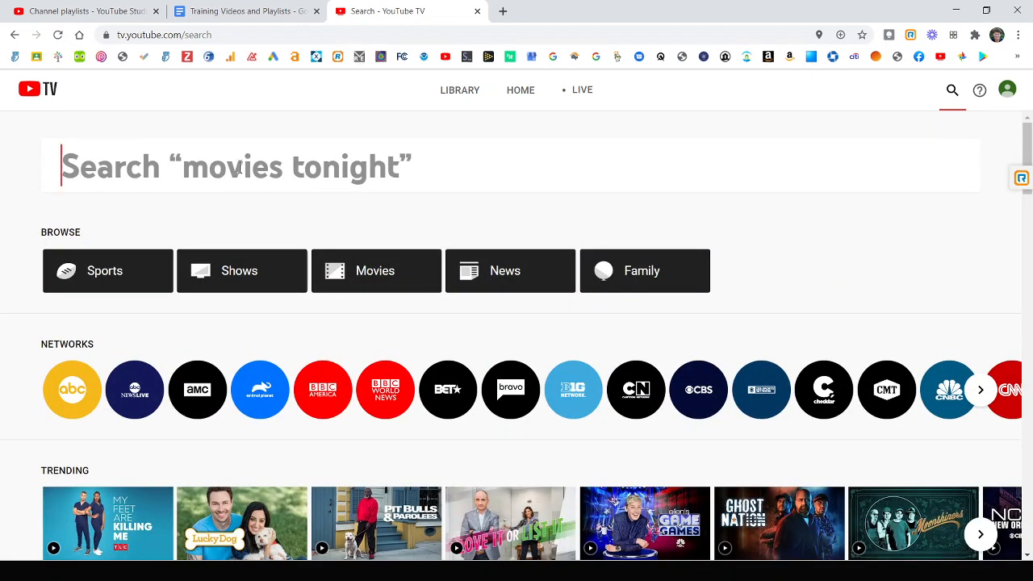
text(star)
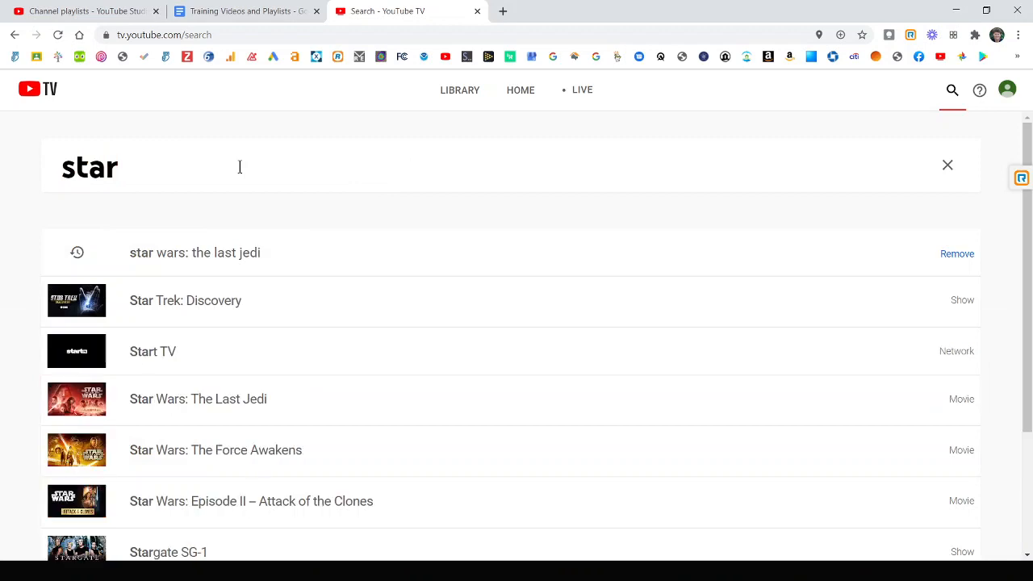
click(198, 399)
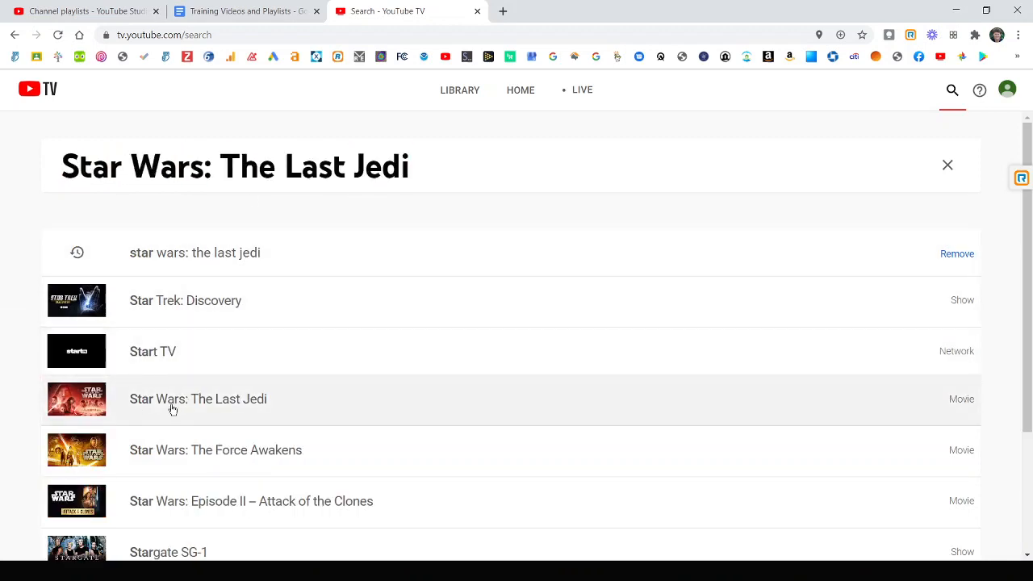
click(197, 399)
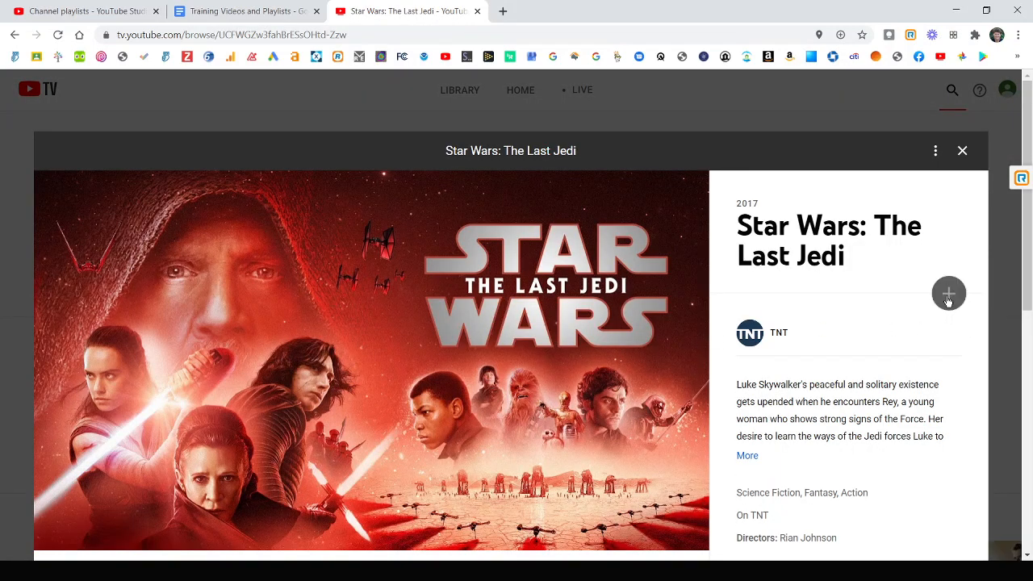
- Add Star Wars: The Last Jedi to the library and view its Similar movies
click(949, 293)
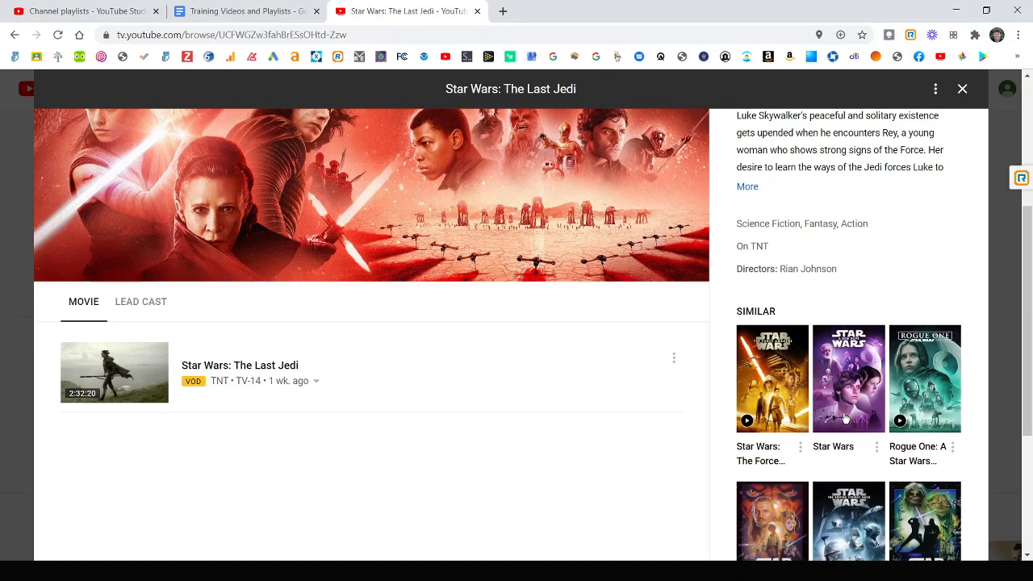
scroll(down, 3)
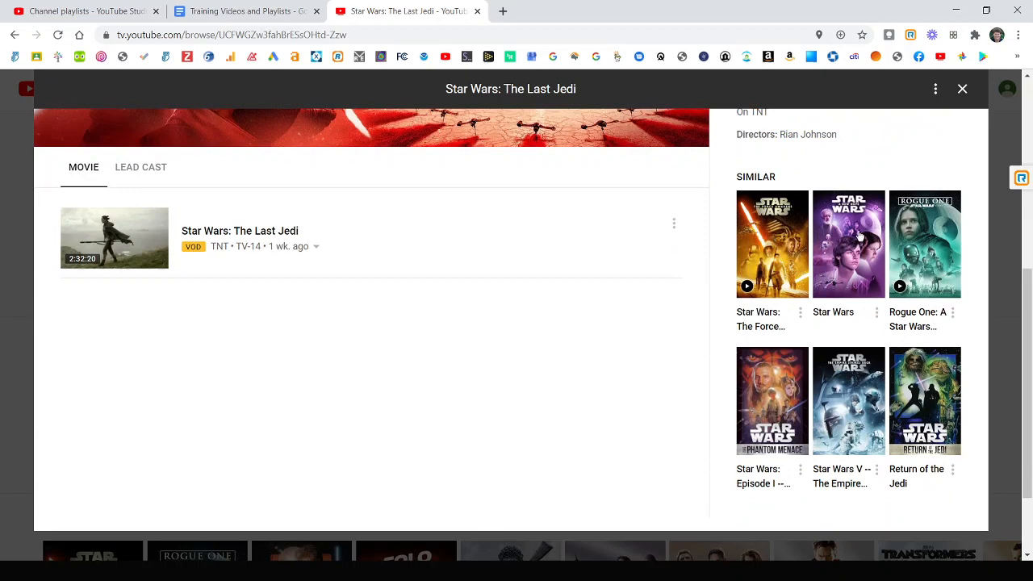
scroll(down, 3)
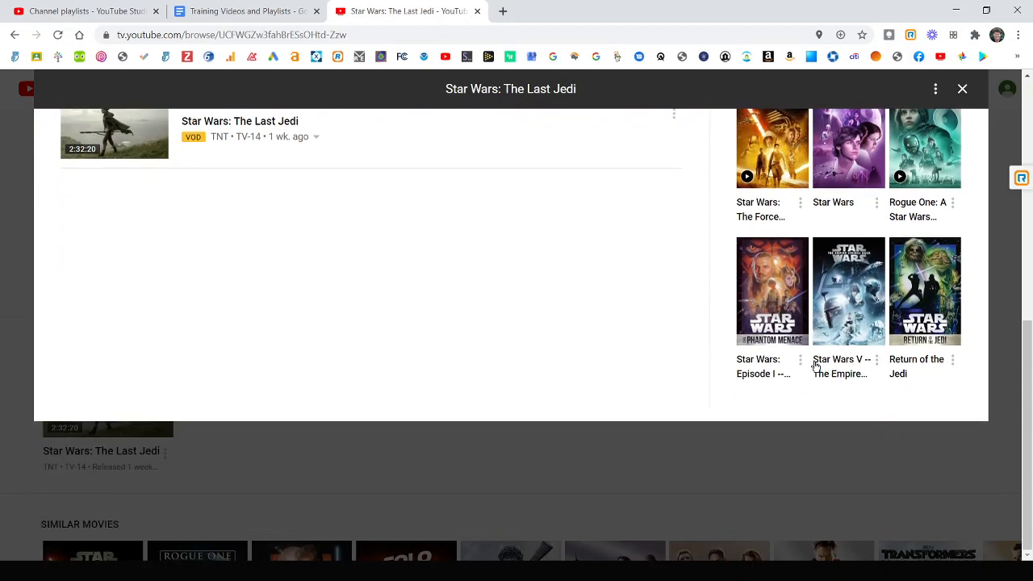
scroll(up, 3)
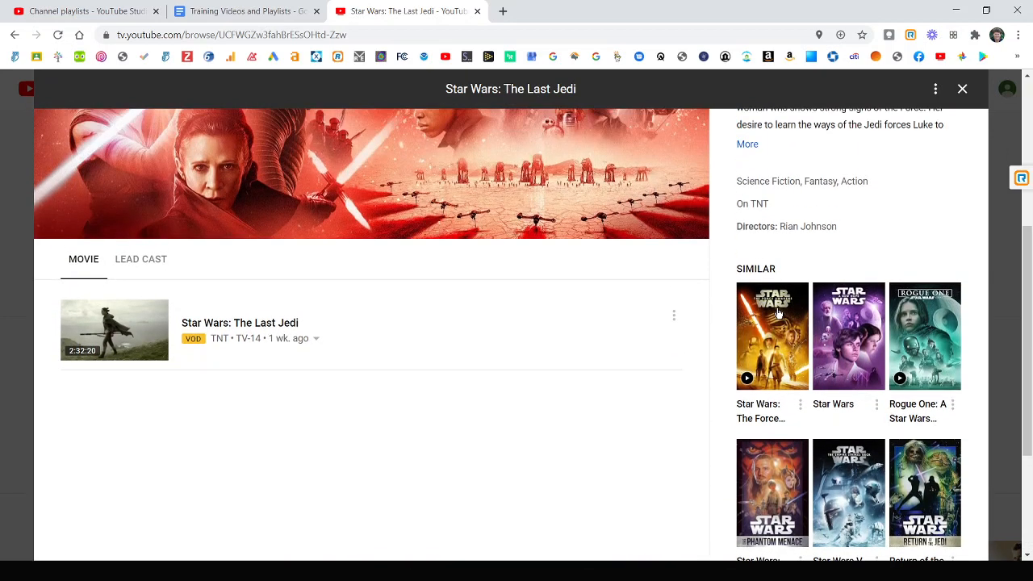
- Add Star Wars: The Force Awakens to the library, then open Harrison Ford's titles
click(772, 337)
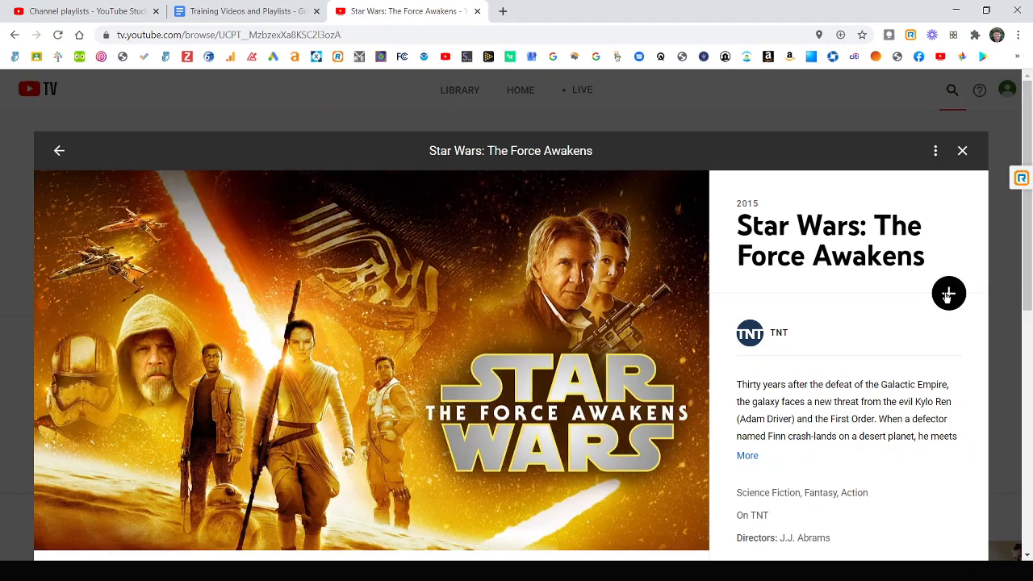
click(948, 293)
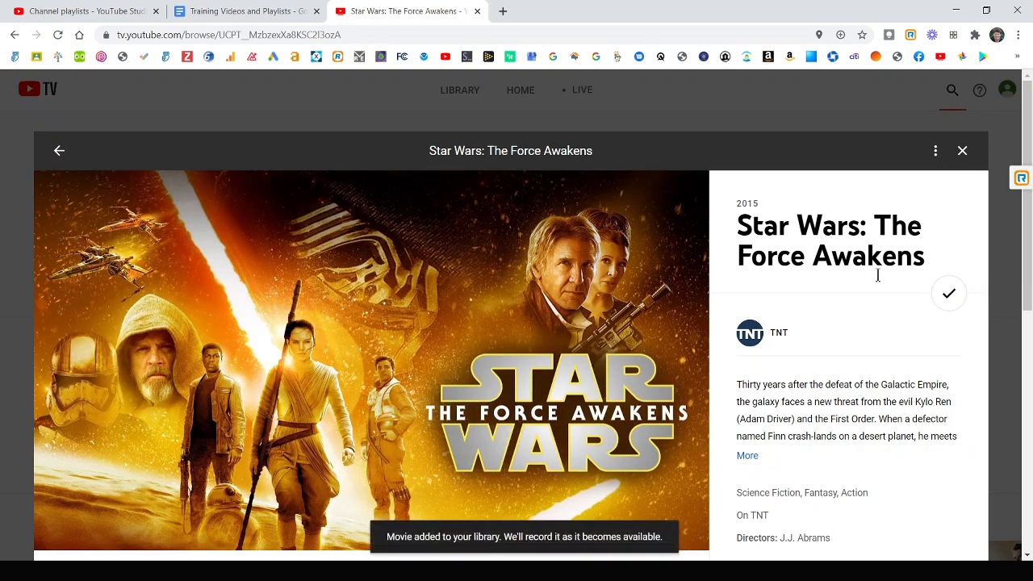
scroll(down, 3)
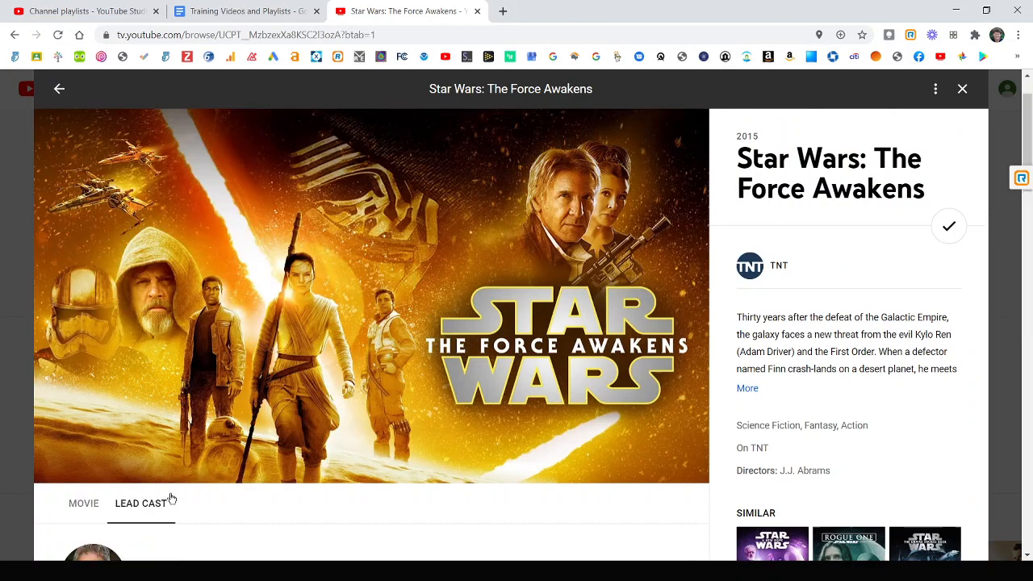
scroll(down, 3)
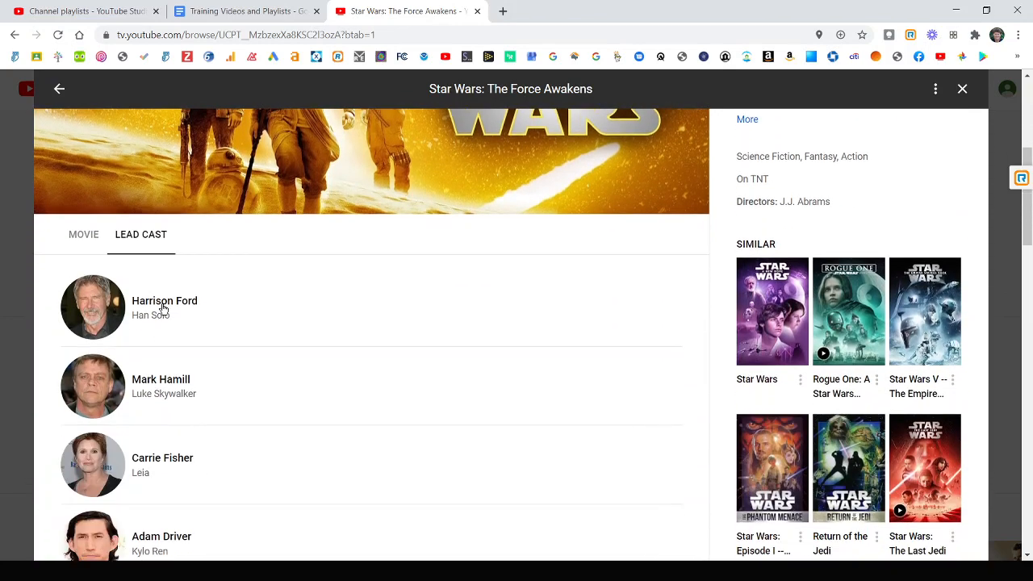
click(165, 300)
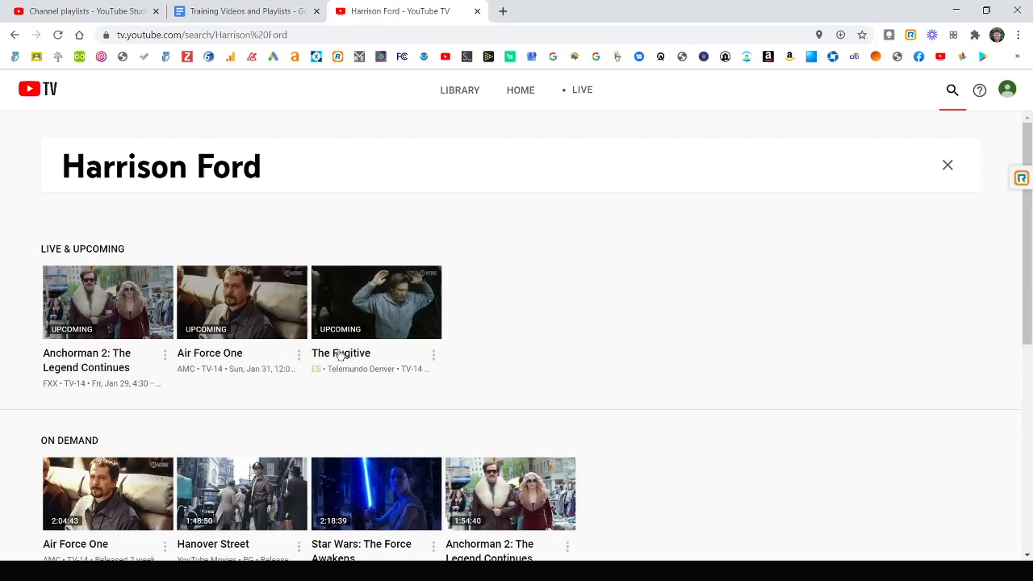
scroll(down, 3)
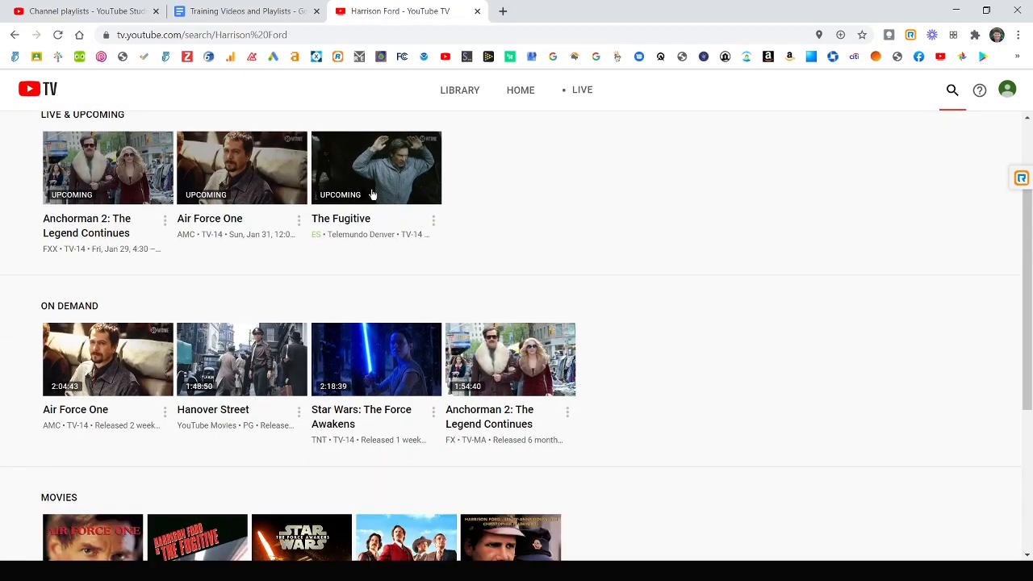
click(376, 167)
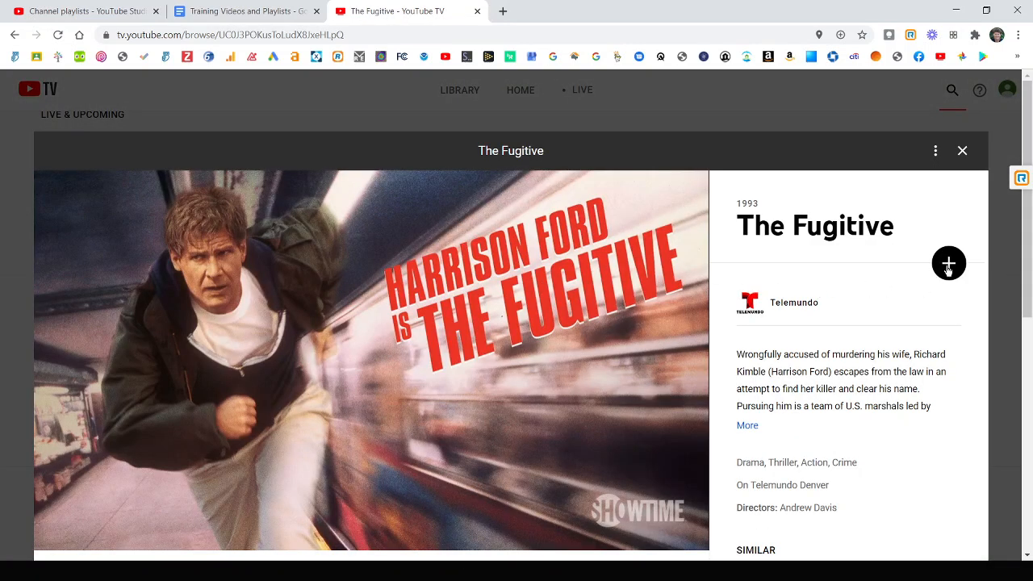
mouse_move(920, 188)
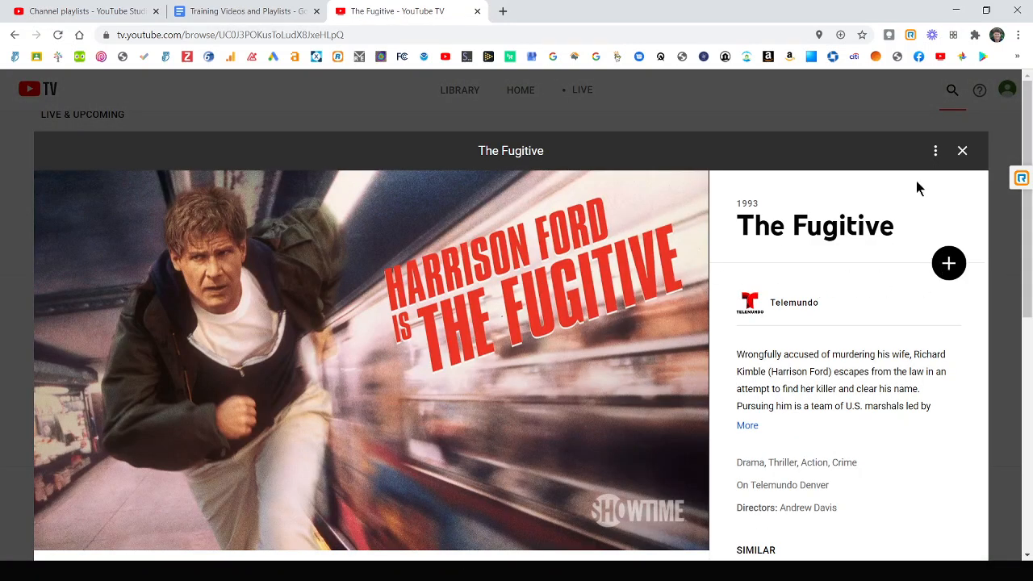
click(961, 151)
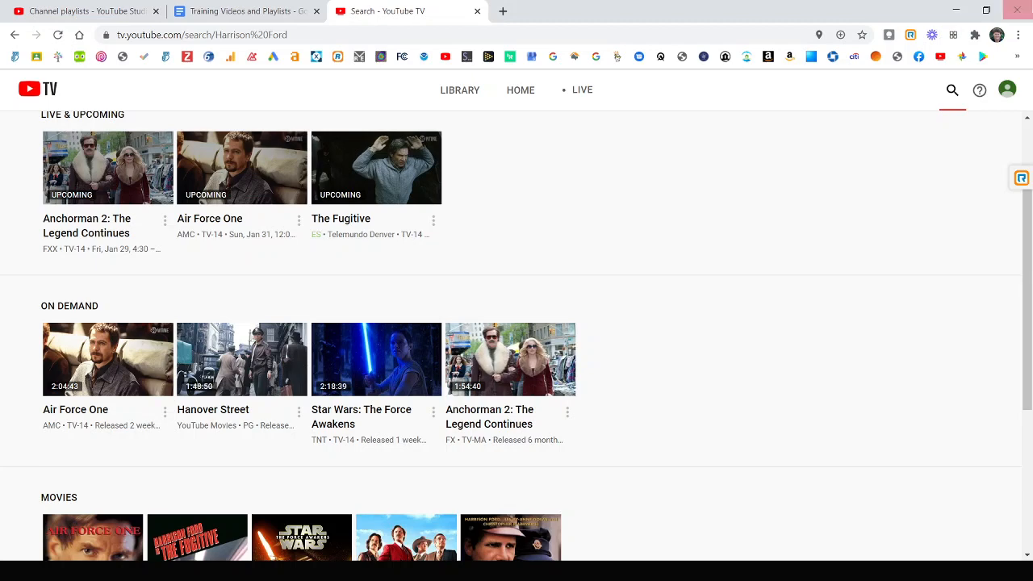
mouse_move(459, 89)
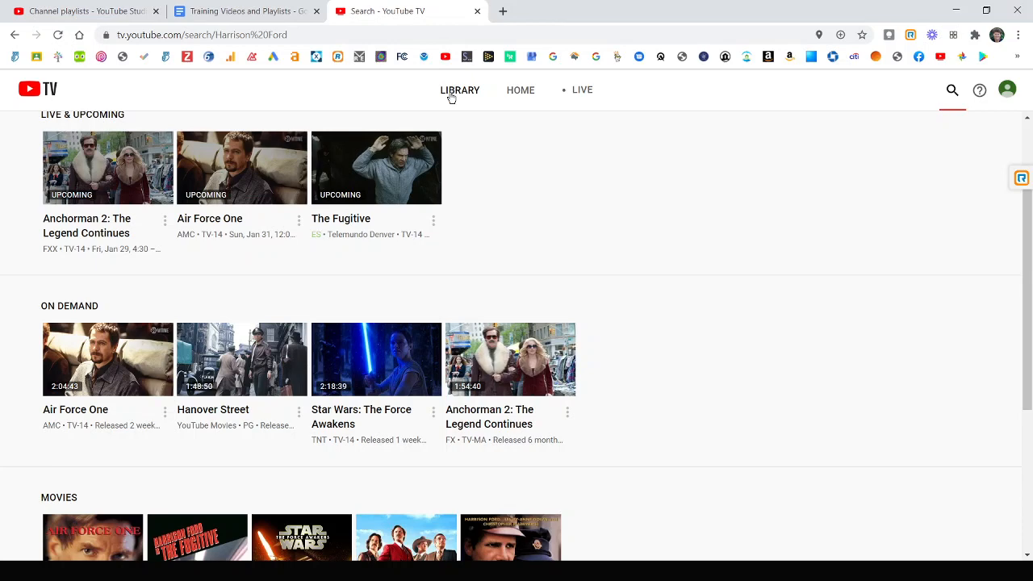
mouse_move(449, 97)
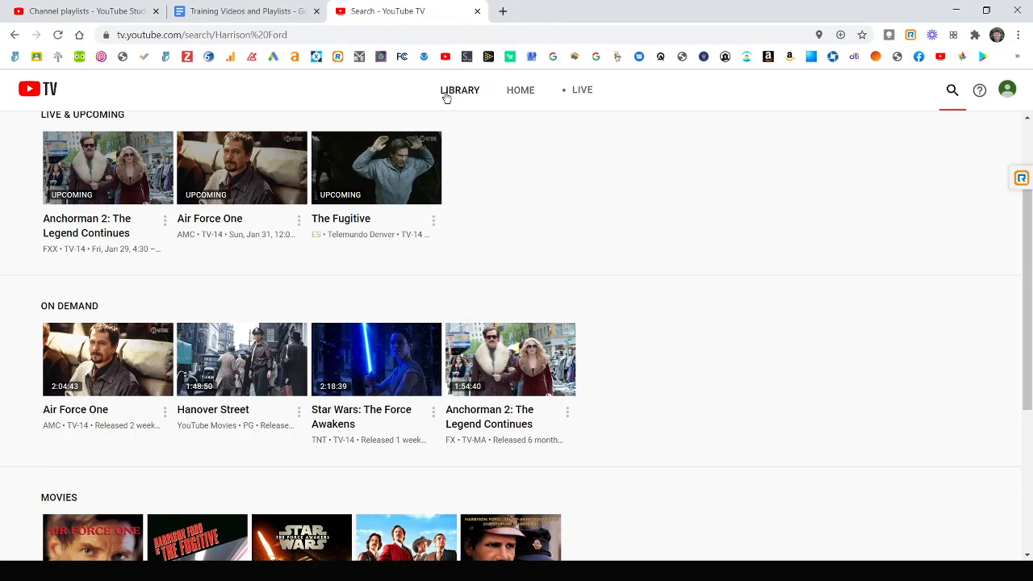
mouse_move(466, 95)
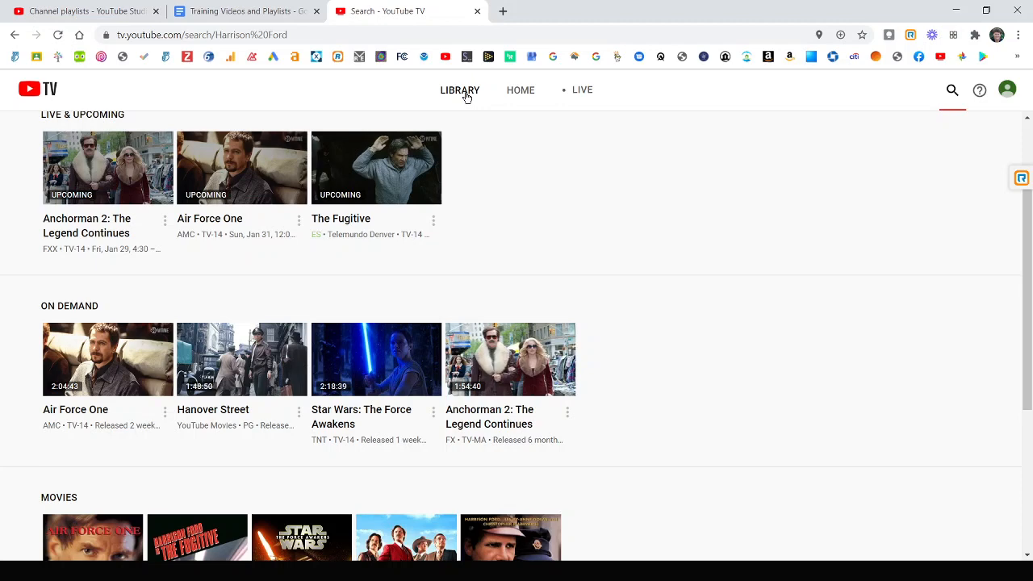
- Open the Library page showing new additions, most-watched shows and scheduled recordings
click(459, 90)
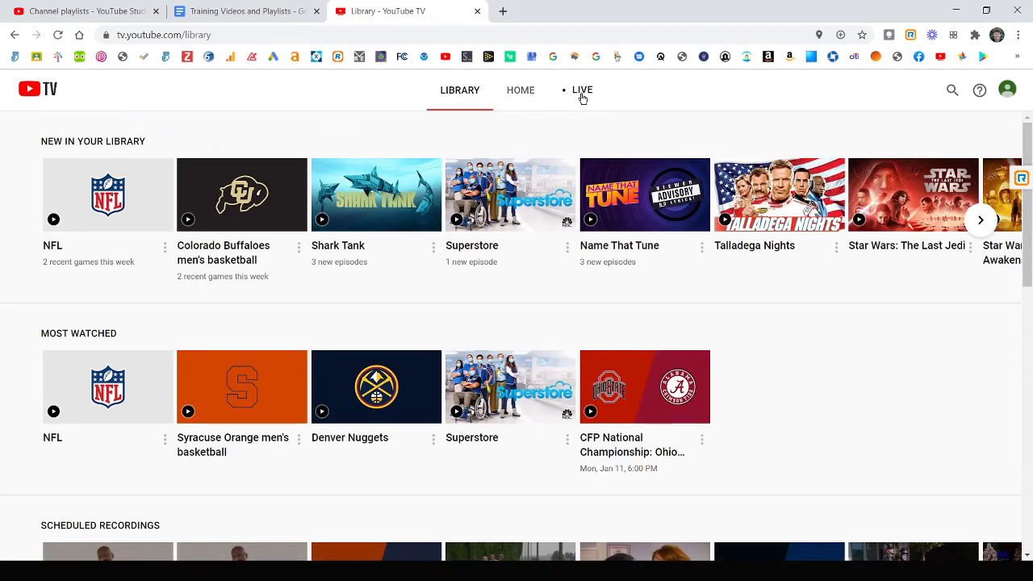
mouse_move(795, 110)
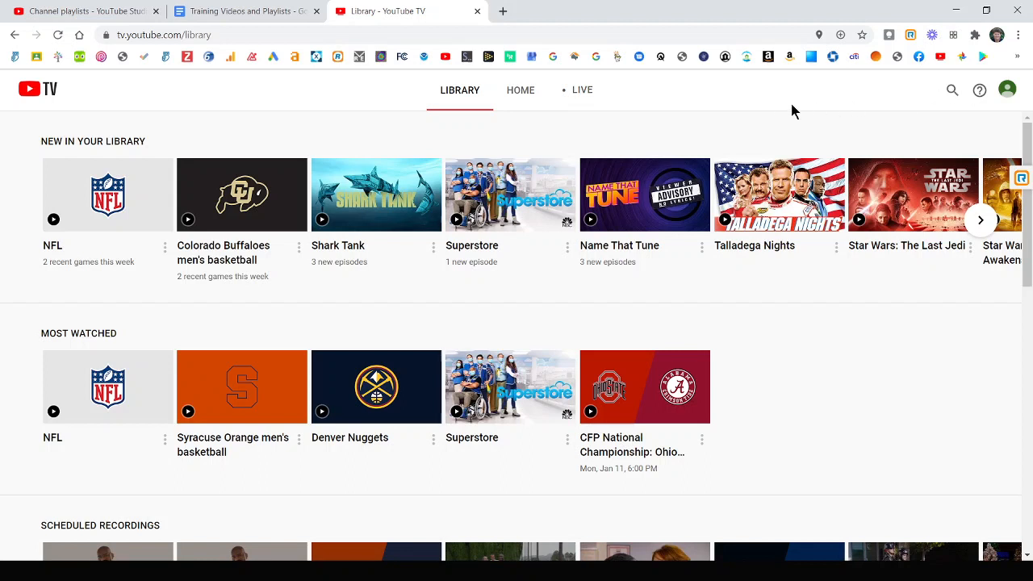
mouse_move(443, 104)
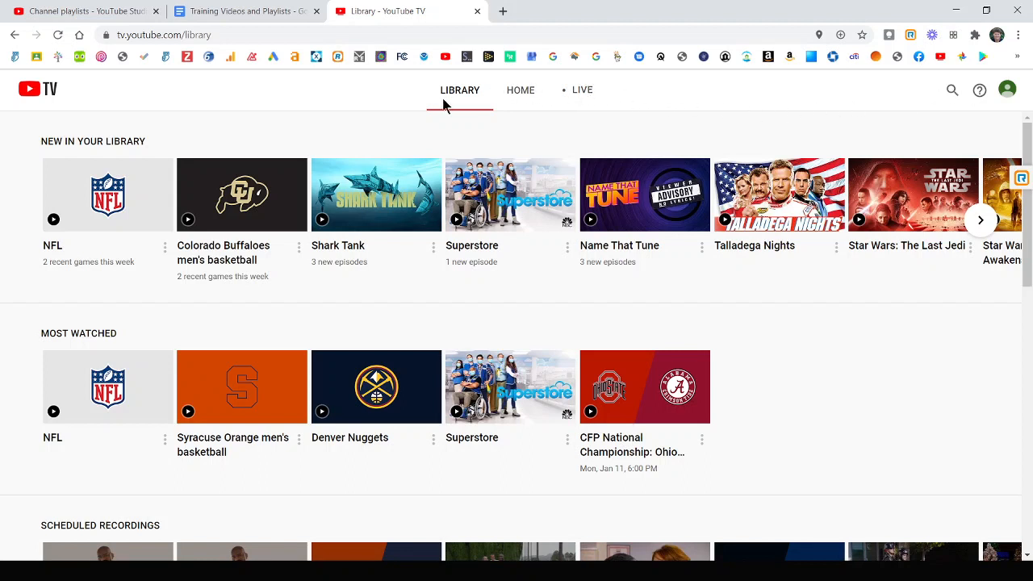
mouse_move(91, 216)
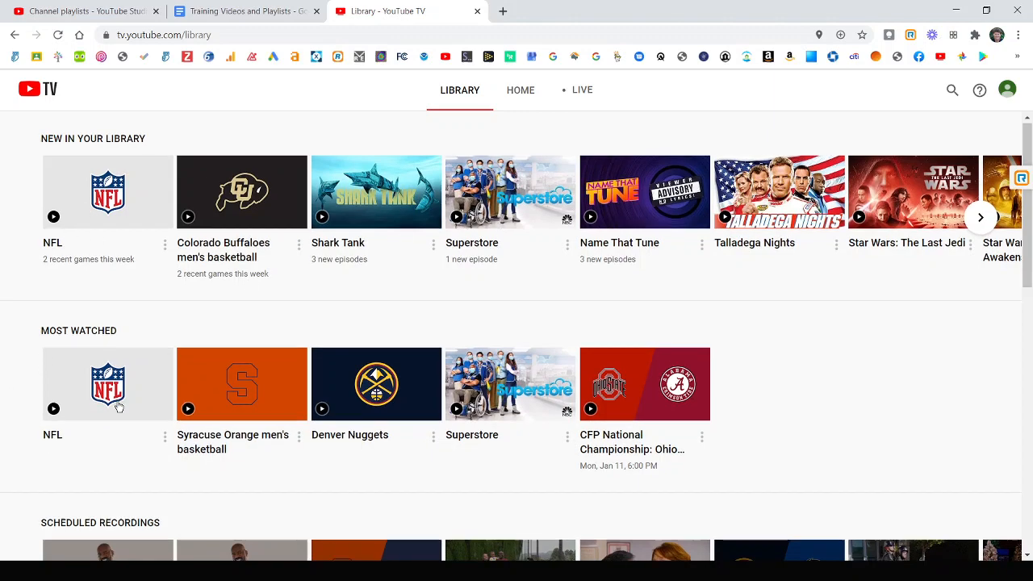
scroll(down, 3)
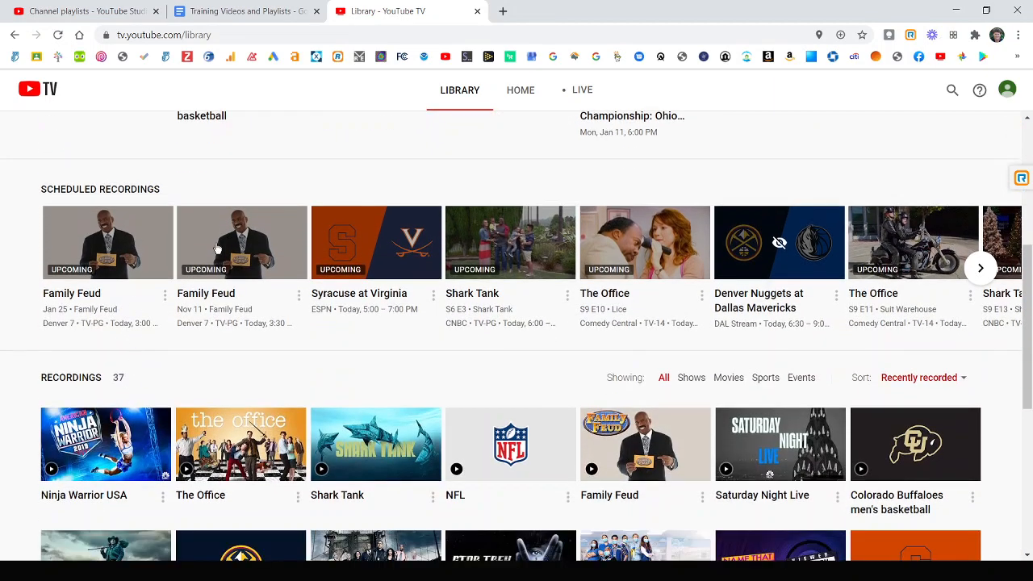
scroll(down, 3)
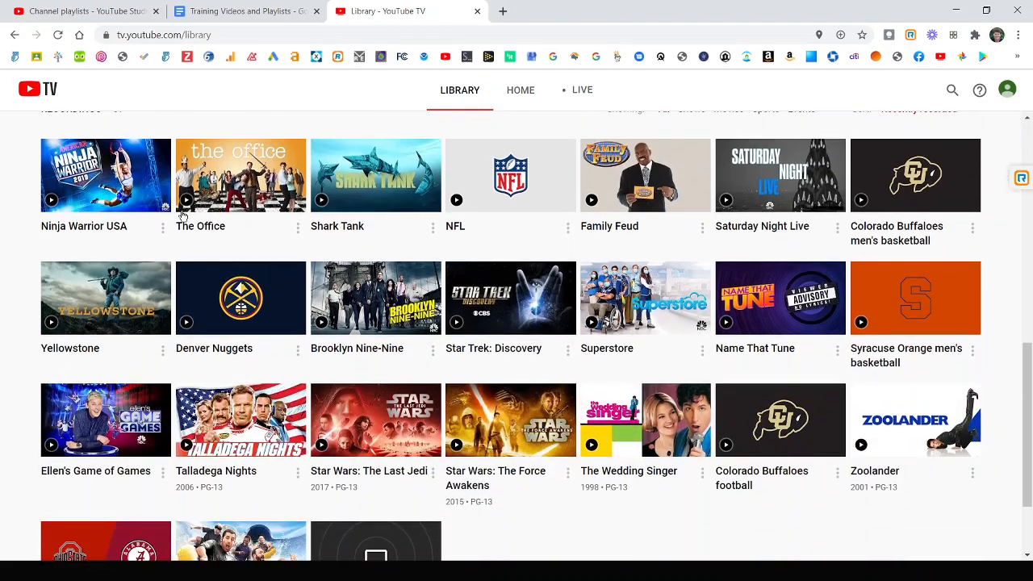
scroll(down, 3)
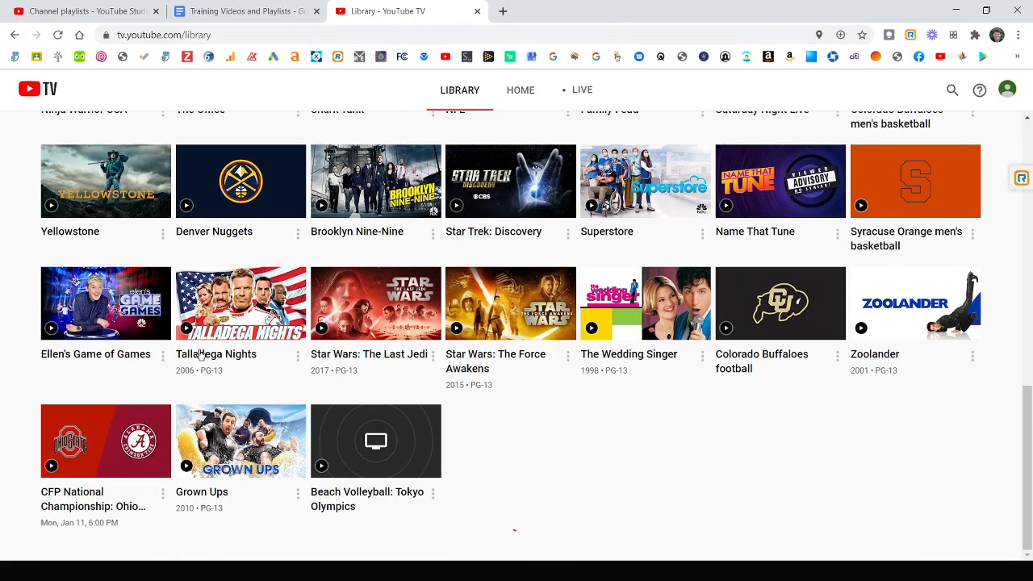
scroll(up, 3)
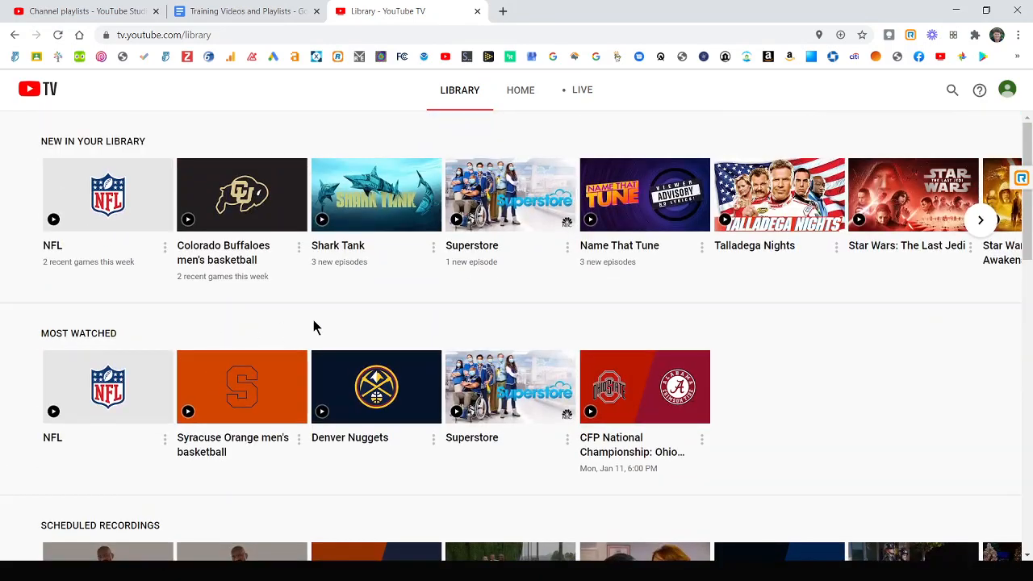